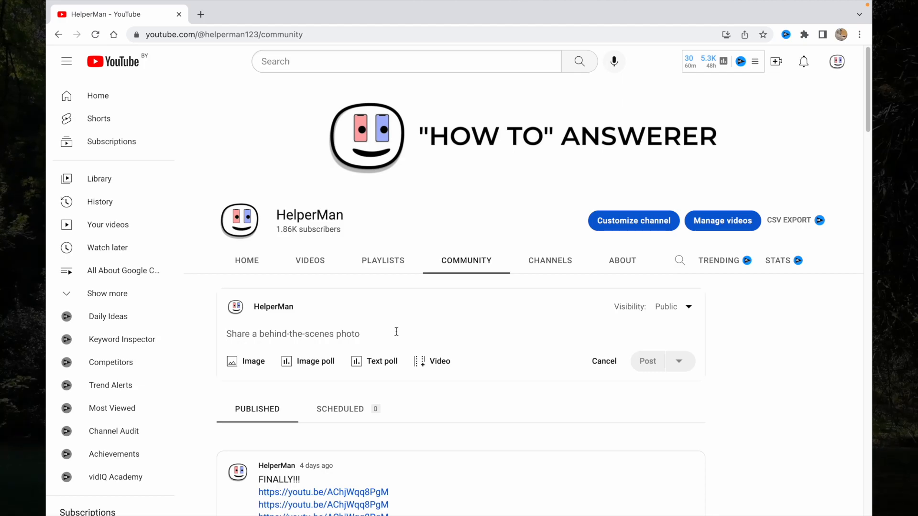
{"action": "mouse_move", "coordinate": [597, 344]}
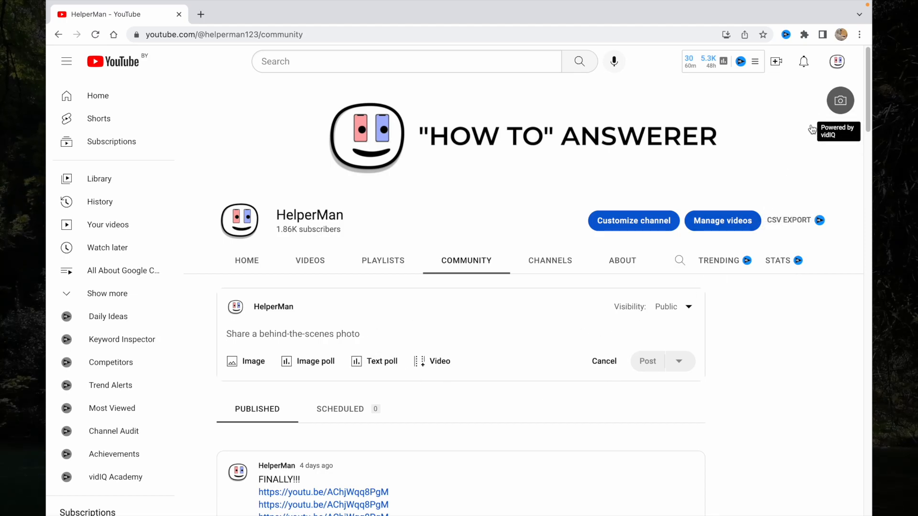
Open the account menu from the profile avatar on the channel's Community page
{"action": "left_click", "coordinate": [839, 62]}
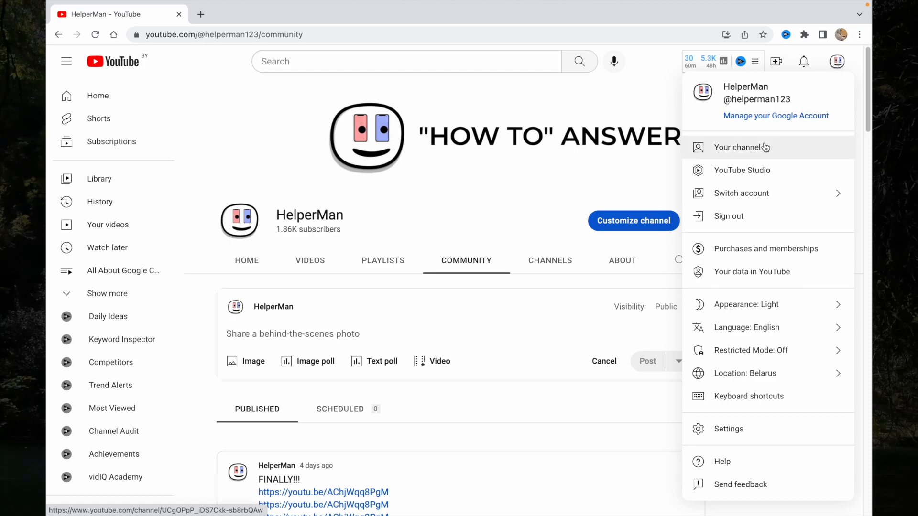
Open YouTube Studio's Content videos list and scroll down to the older playlist tutorial uploads
{"action": "left_click", "coordinate": [741, 170]}
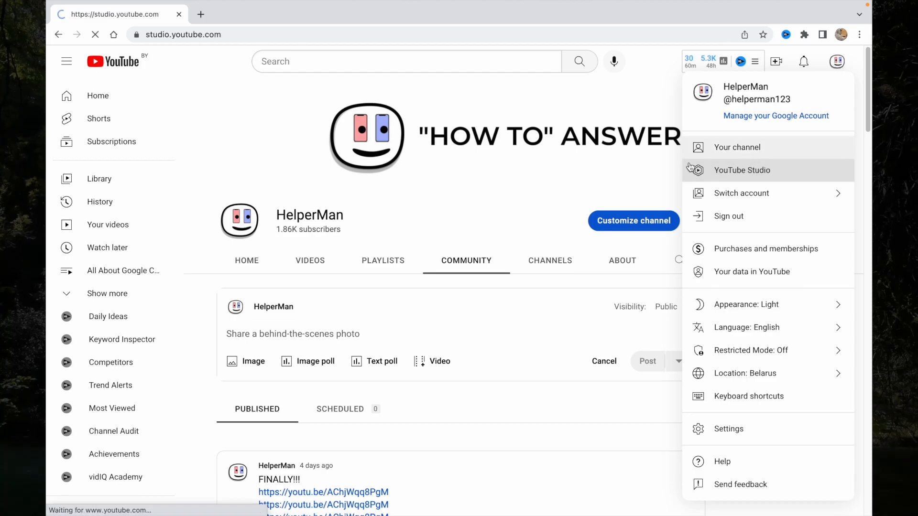
{"action": "left_click", "coordinate": [741, 170]}
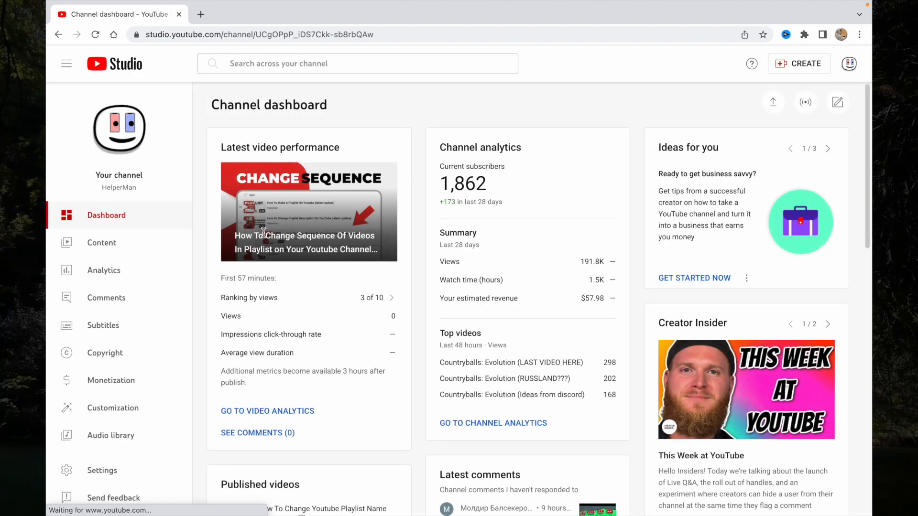
{"action": "left_click", "coordinate": [101, 243]}
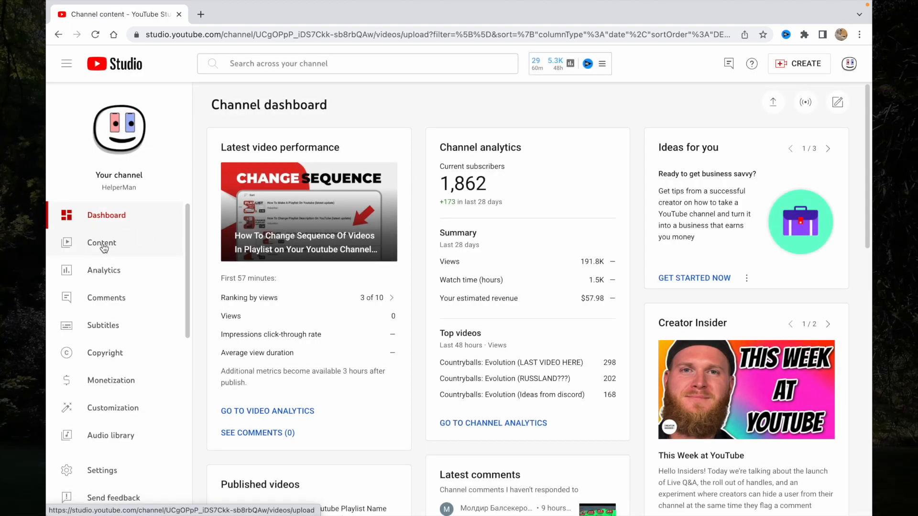
{"action": "left_click", "coordinate": [101, 243]}
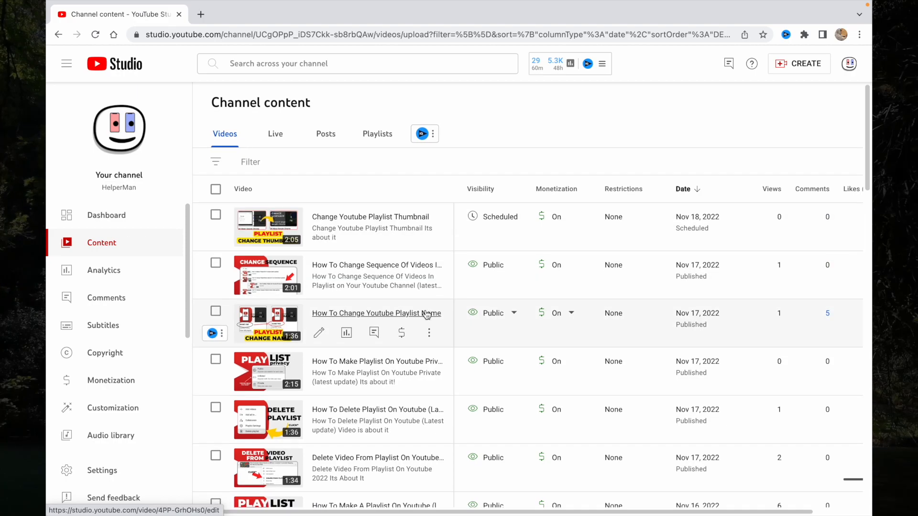
{"action": "scroll", "scroll_direction": "down", "scroll_amount": 3}
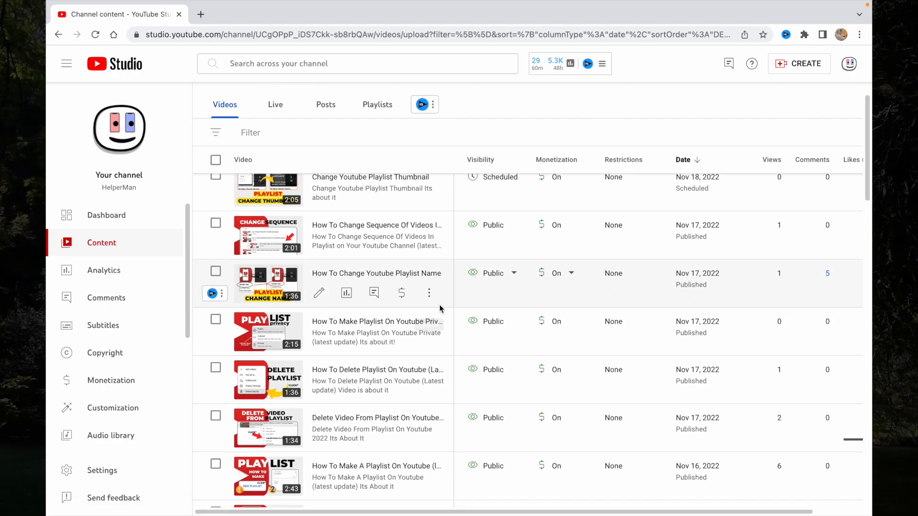
{"action": "scroll", "scroll_direction": "down", "scroll_amount": 3}
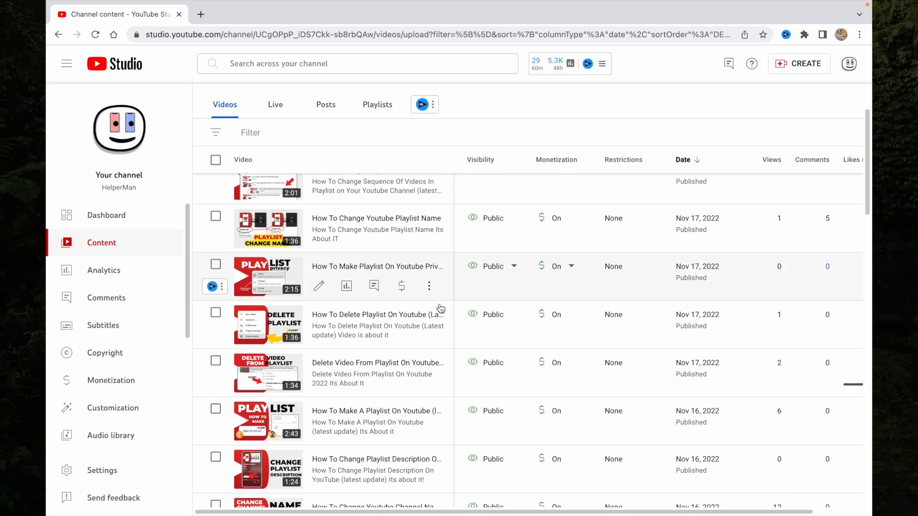
{"action": "scroll", "scroll_direction": "down", "scroll_amount": 3}
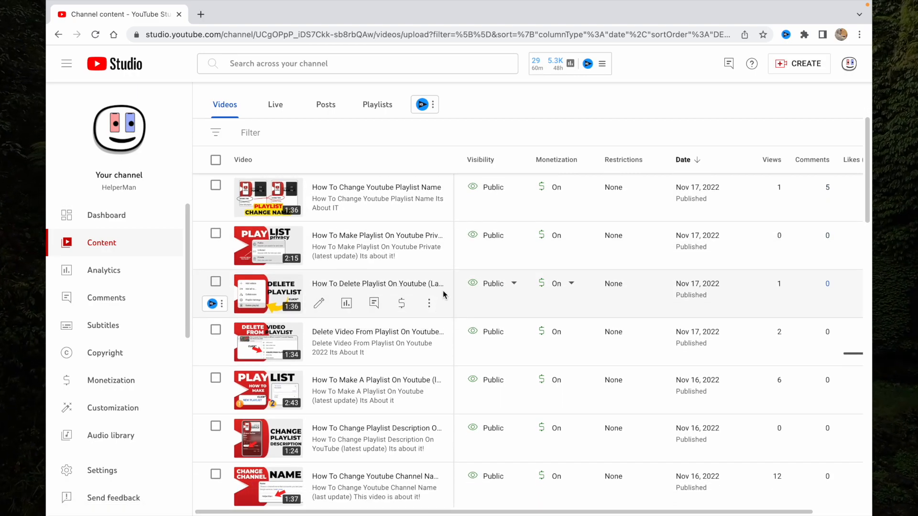
{"action": "scroll", "scroll_direction": "down", "scroll_amount": 3}
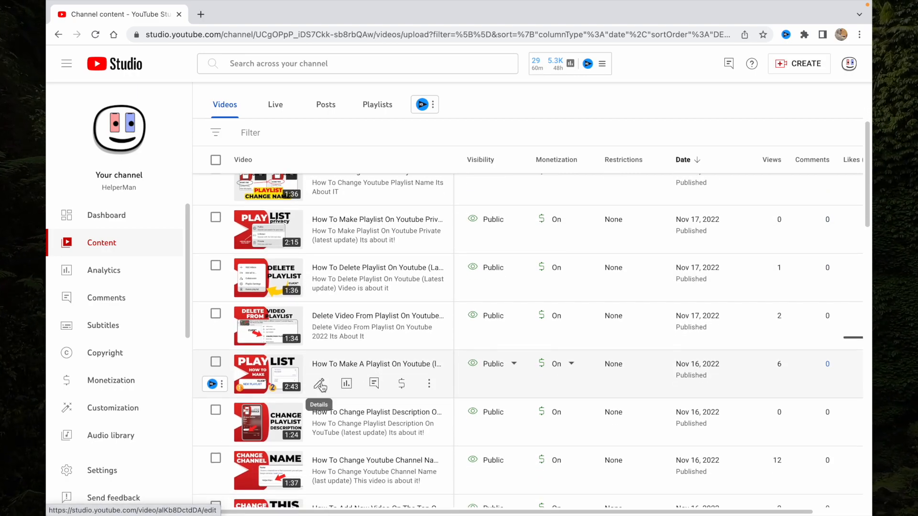
Copy the video link of 'How To Make A Playlist On Youtube (latest update)' from its details page
{"action": "left_click", "coordinate": [320, 383]}
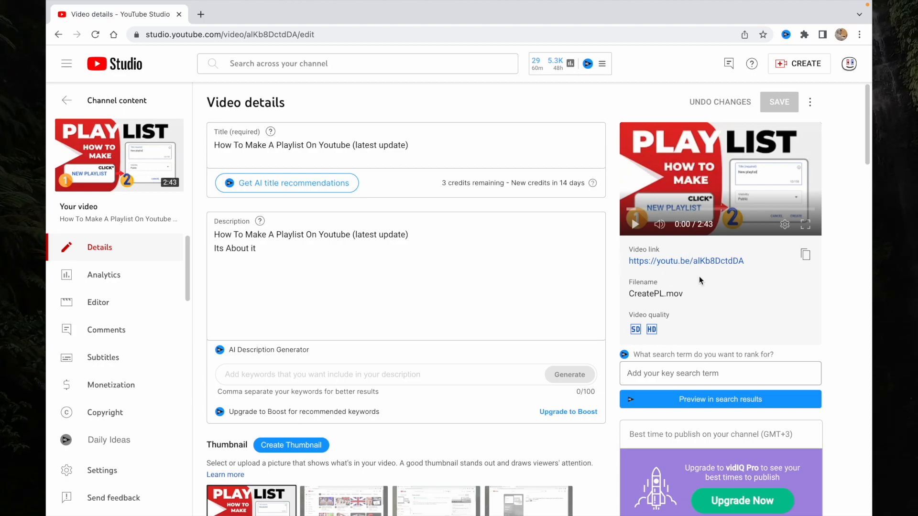
{"action": "mouse_move", "coordinate": [805, 255]}
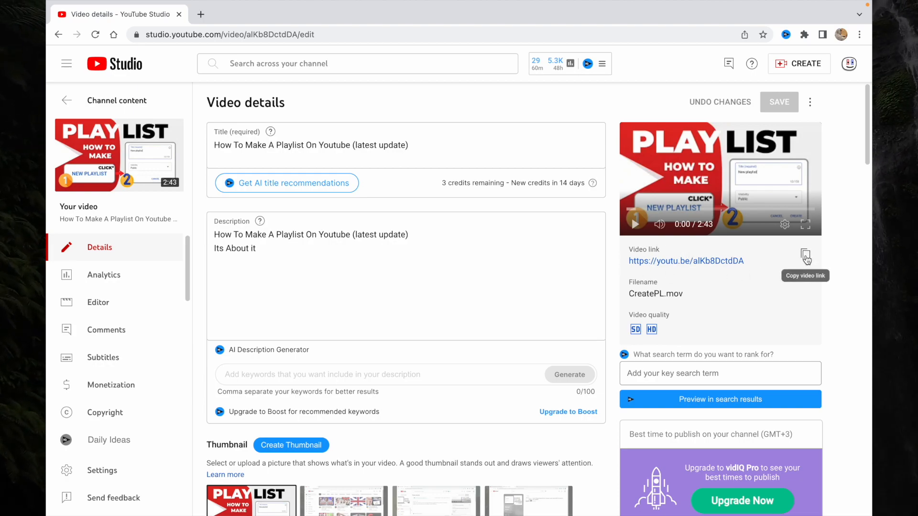
{"action": "left_click", "coordinate": [806, 255]}
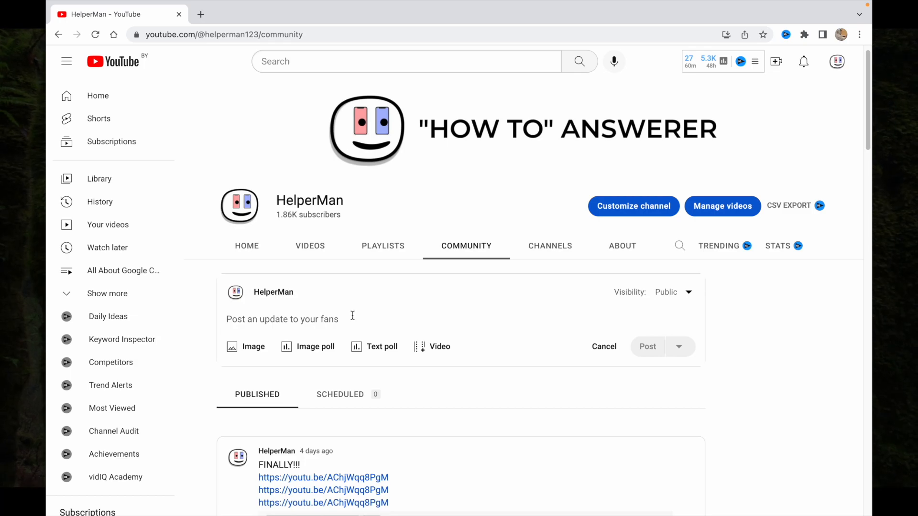
{"action": "scroll", "scroll_direction": "down", "scroll_amount": 3}
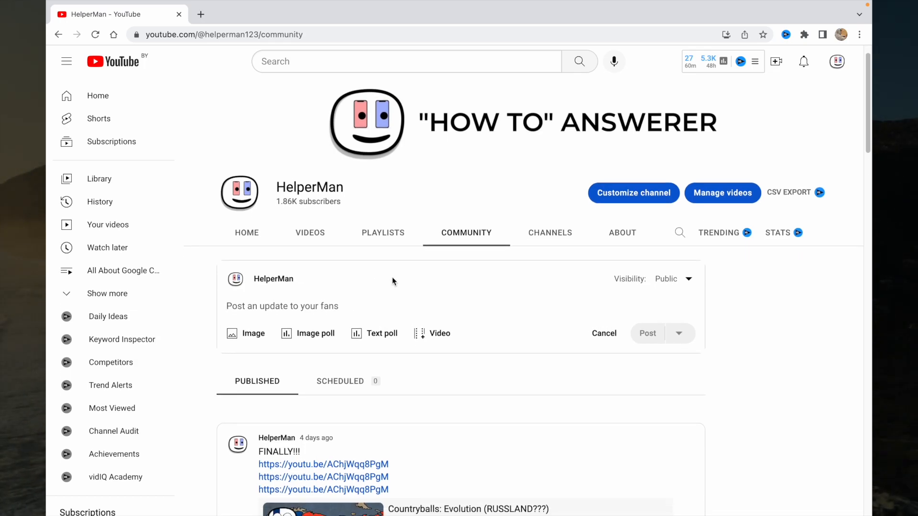
{"action": "type", "text": "Nev v"}
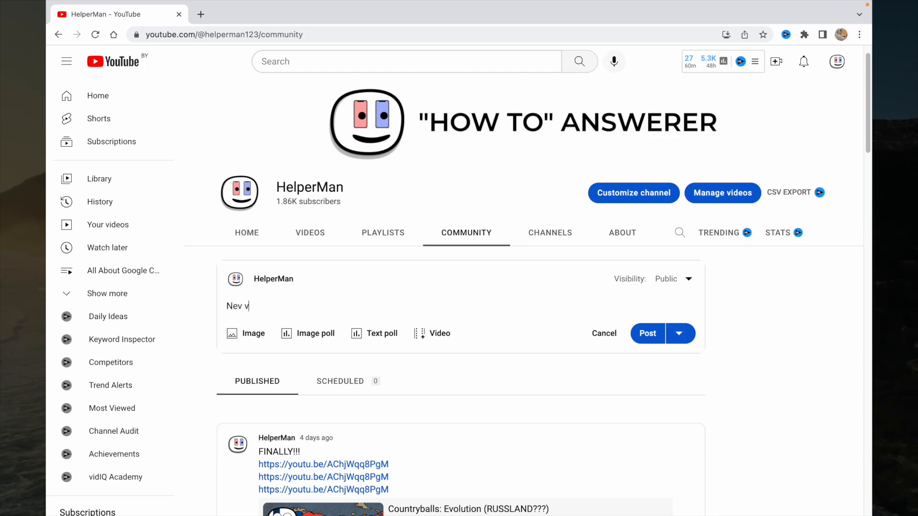
{"action": "type", "text": "ideo!"}
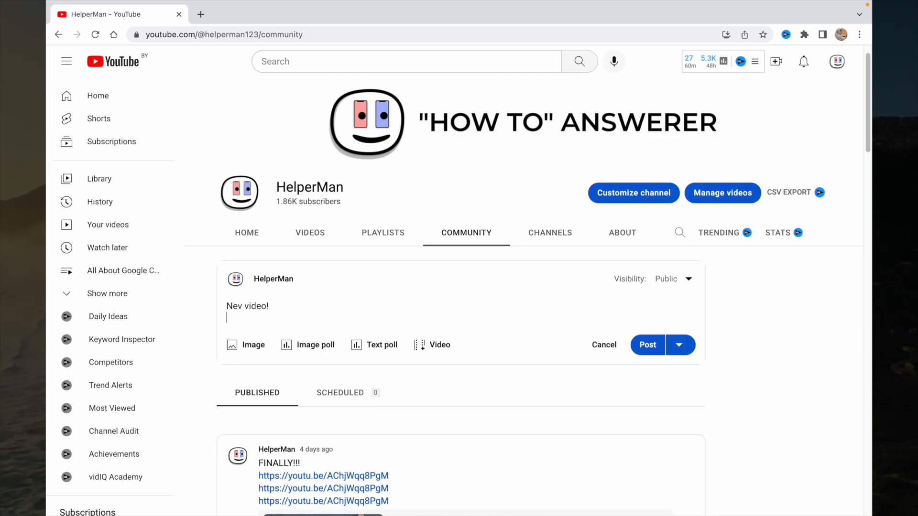
{"action": "type", "text": "https://youtu.be/alKb8DctdDA"}
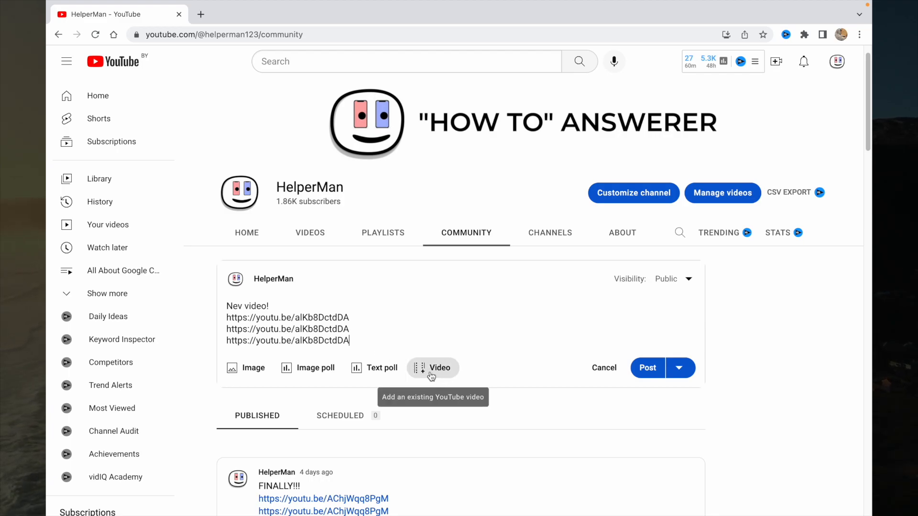
{"action": "mouse_move", "coordinate": [430, 376]}
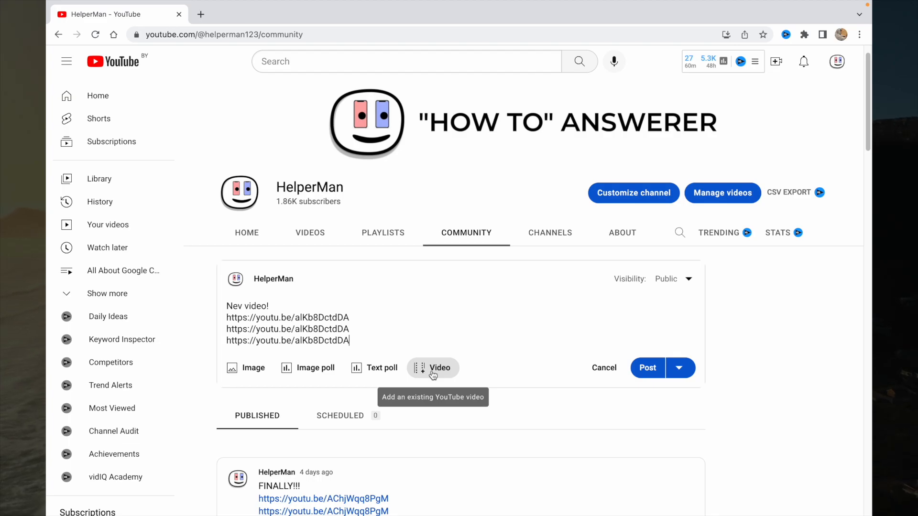
{"action": "left_click", "coordinate": [433, 368]}
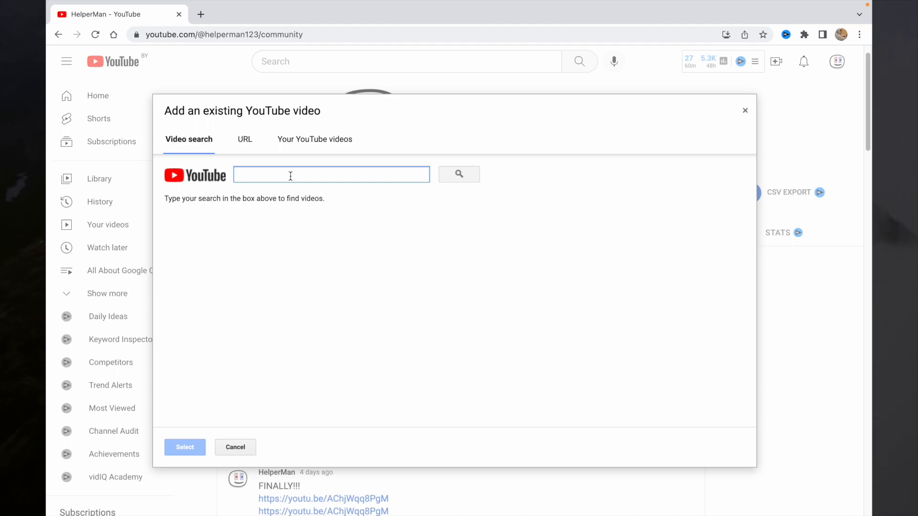
{"action": "type", "text": "https://youtu.be/alKb8DctdDA"}
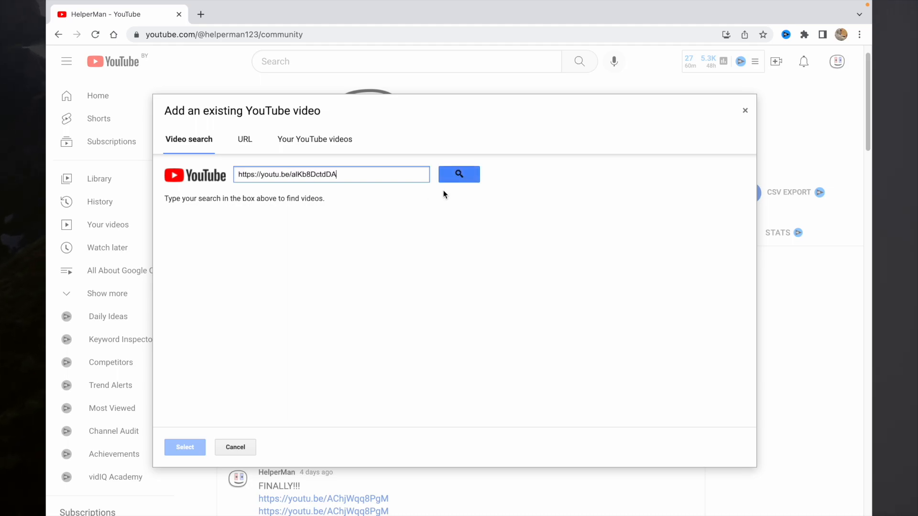
{"action": "left_click", "coordinate": [458, 174]}
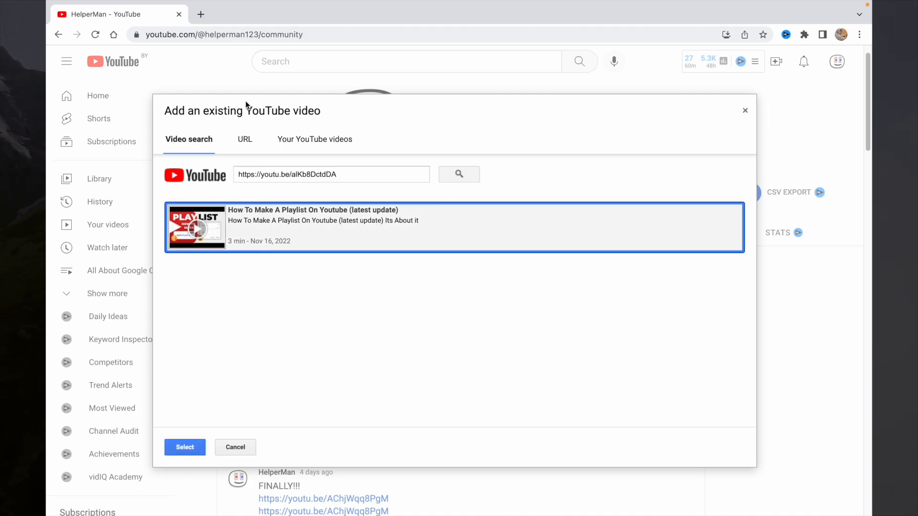
{"action": "left_click", "coordinate": [244, 139]}
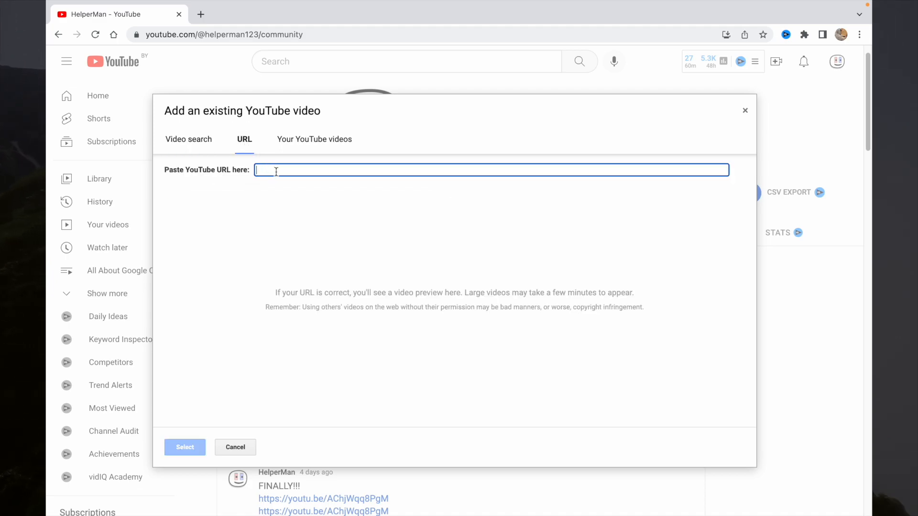
{"action": "type", "text": "https://youtu.be/alKb8DctdDA"}
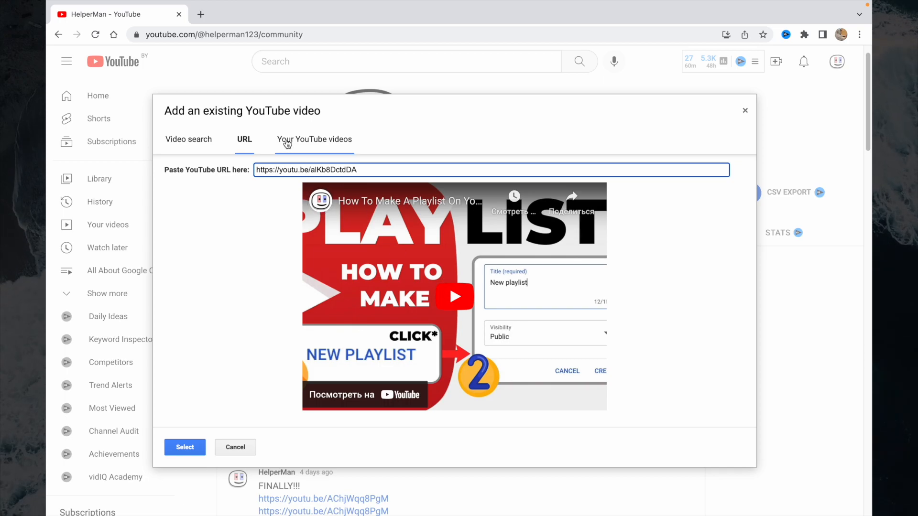
{"action": "left_click", "coordinate": [315, 139]}
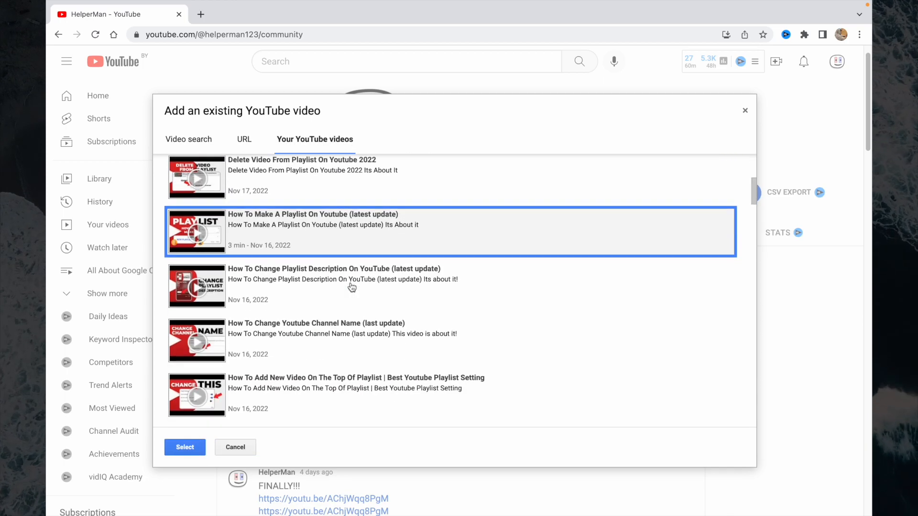
{"action": "left_click", "coordinate": [188, 139]}
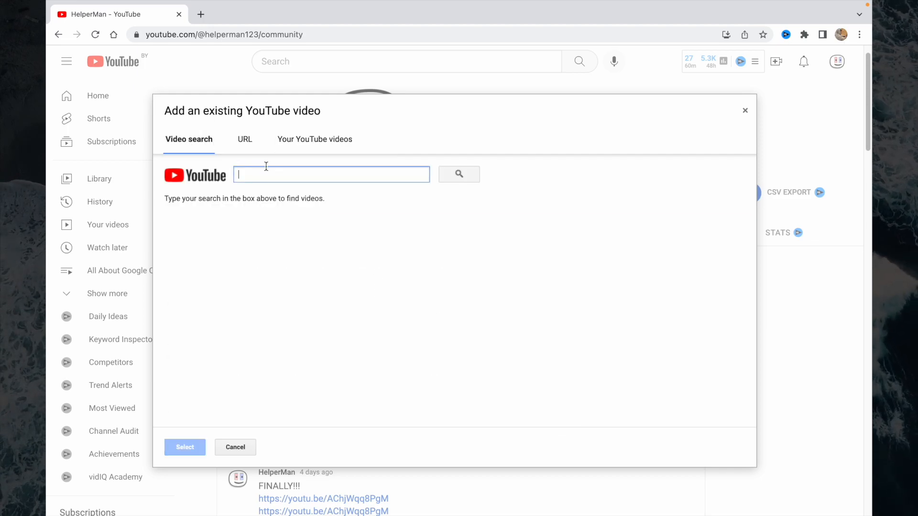
{"action": "type", "text": "https://youtu.be/alKb8DctdDA"}
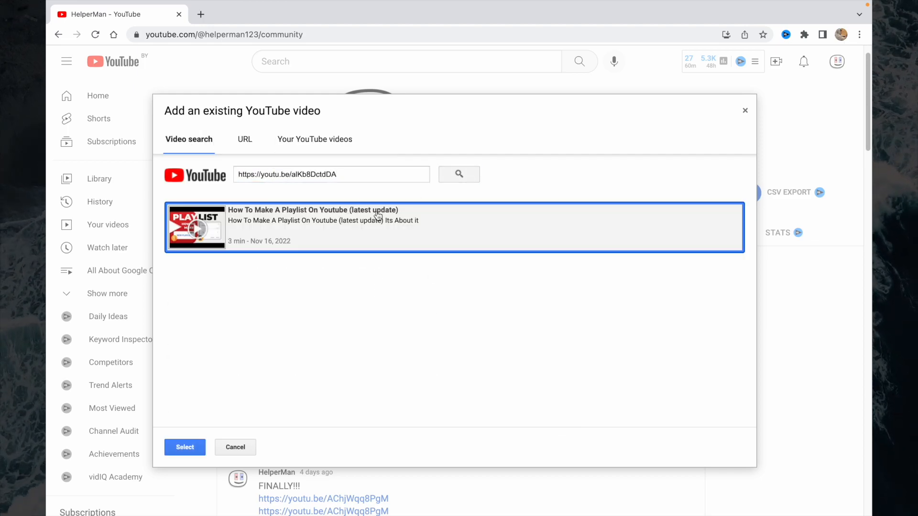
{"action": "mouse_move", "coordinate": [246, 293]}
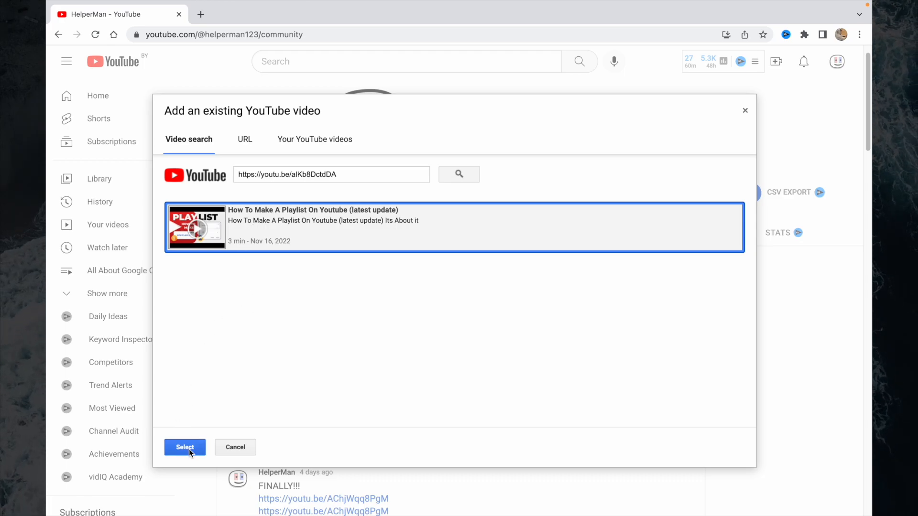
{"action": "left_click", "coordinate": [185, 446]}
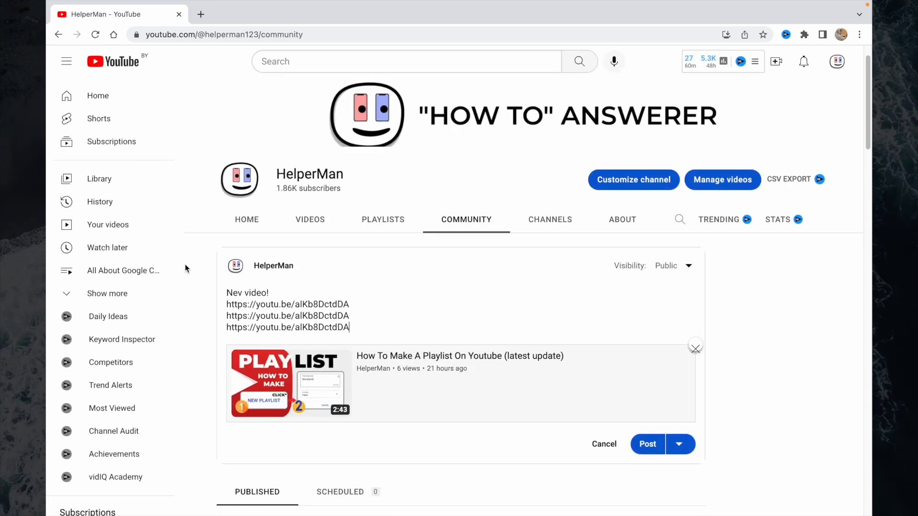